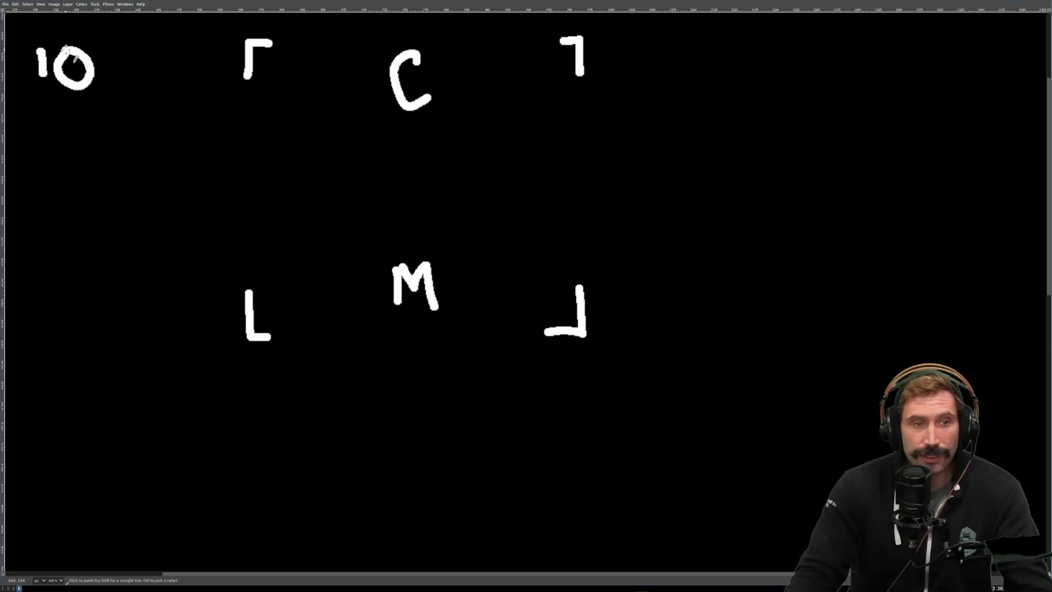
Draw an arrow with arrowhead from the 10 into the left bracket of the C/M diagram.
drag(121, 91, 234, 114)
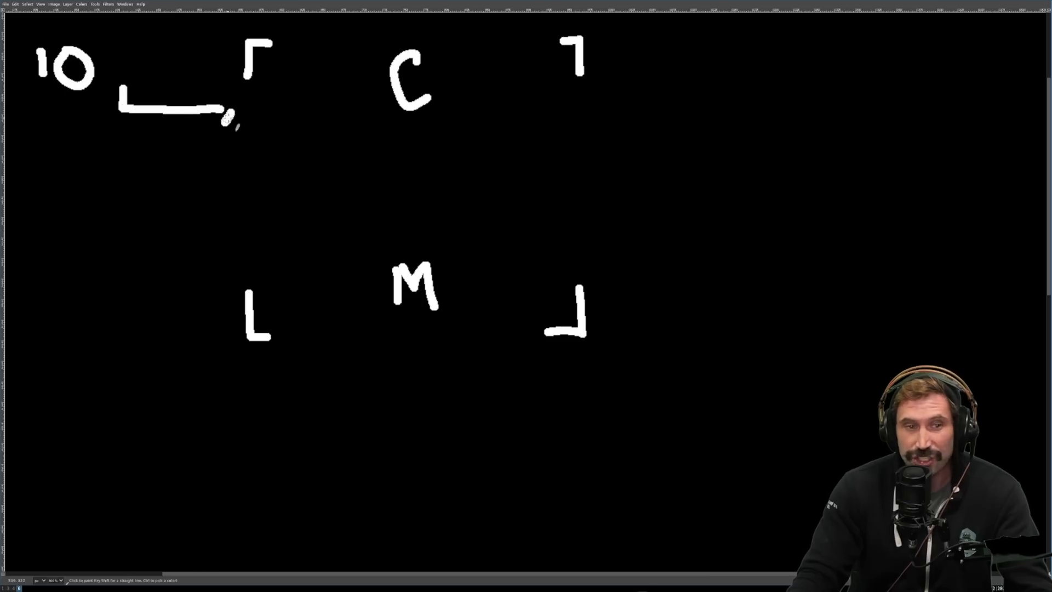
drag(215, 95, 238, 111)
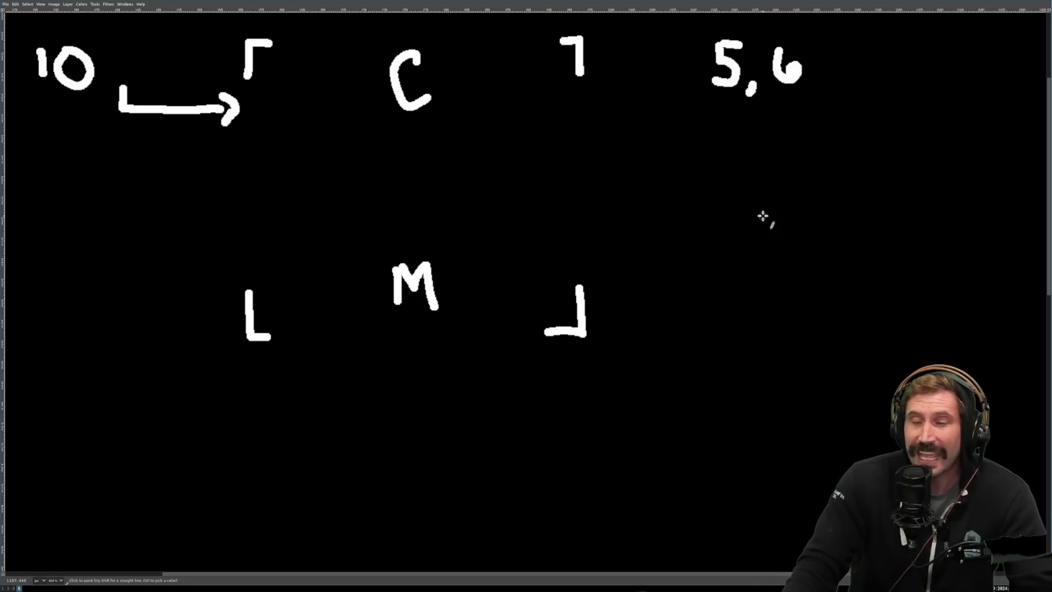
mouse_move(48, 121)
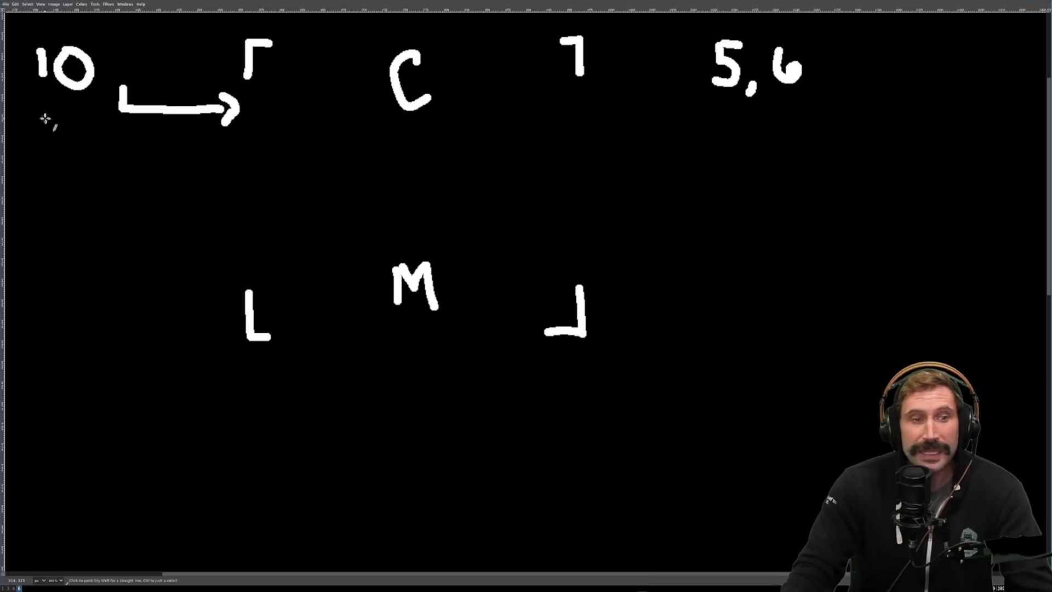
drag(41, 102, 108, 102)
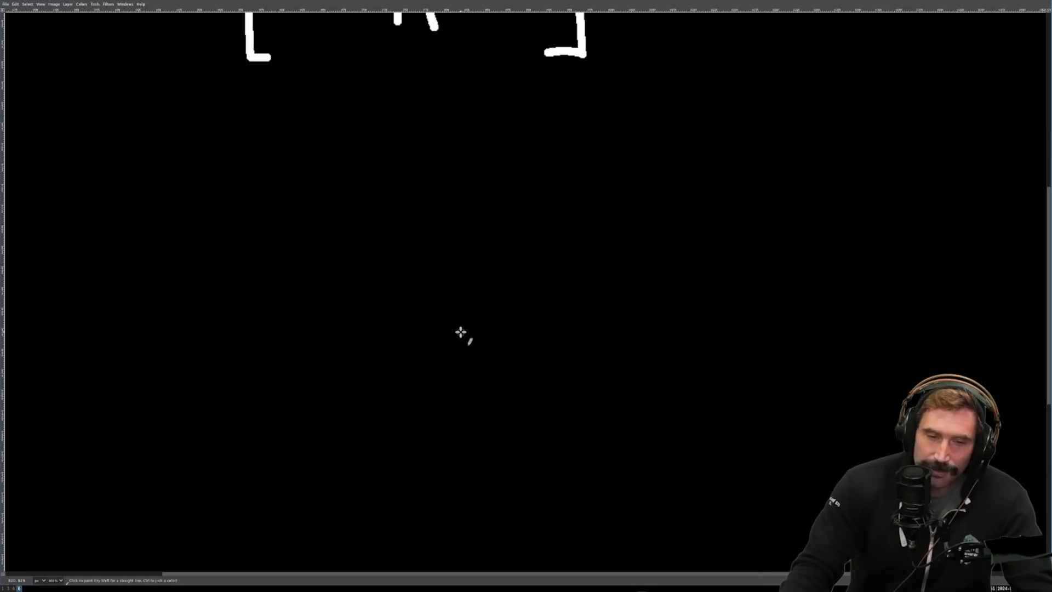
mouse_move(167, 167)
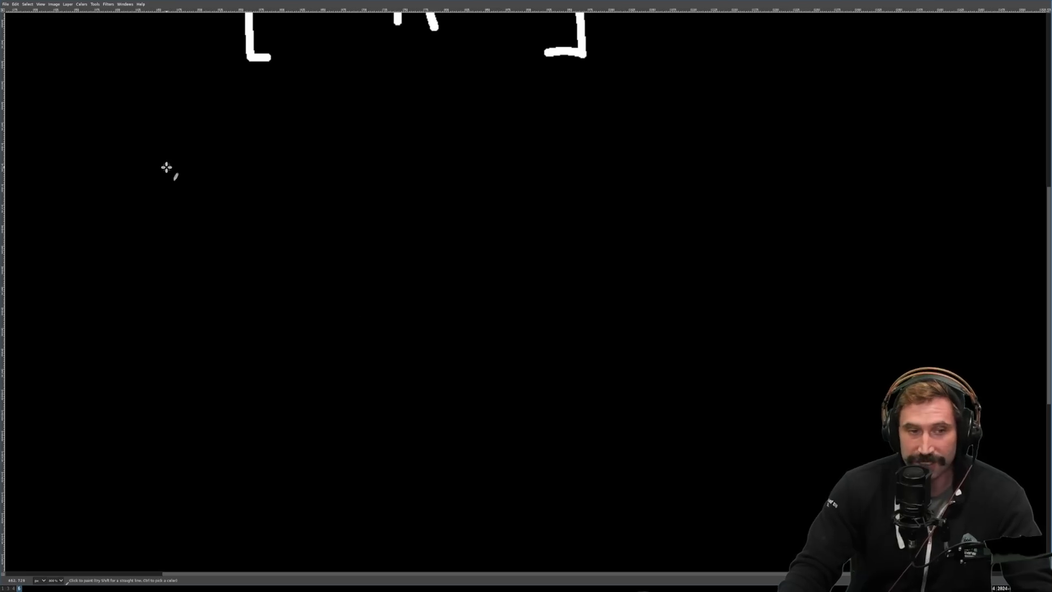
Draw the GO box, a line linking it to the NV box, and a small square above GO.
drag(163, 159, 154, 248)
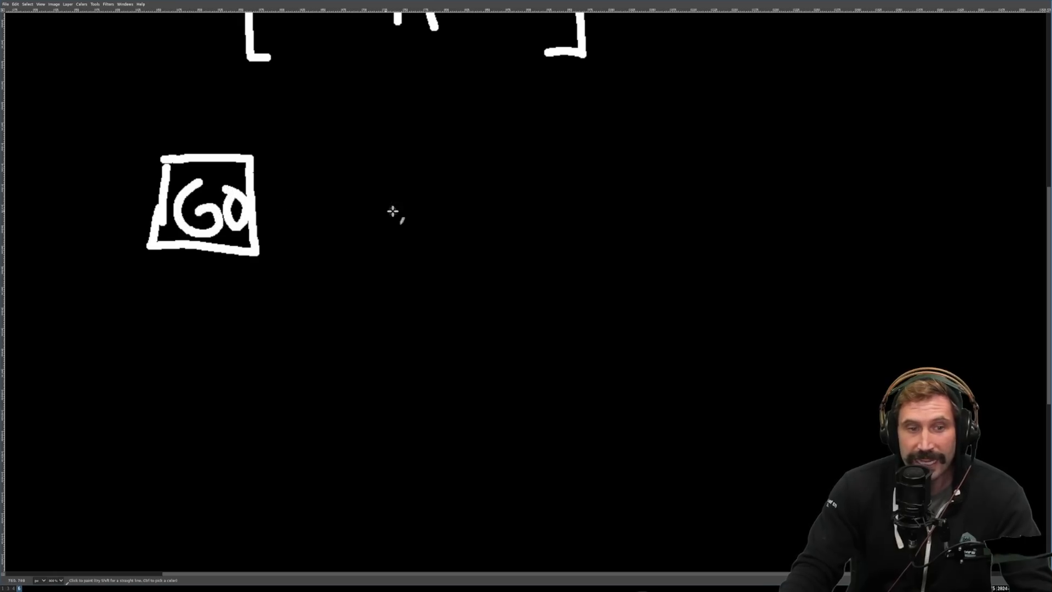
drag(489, 181, 569, 214)
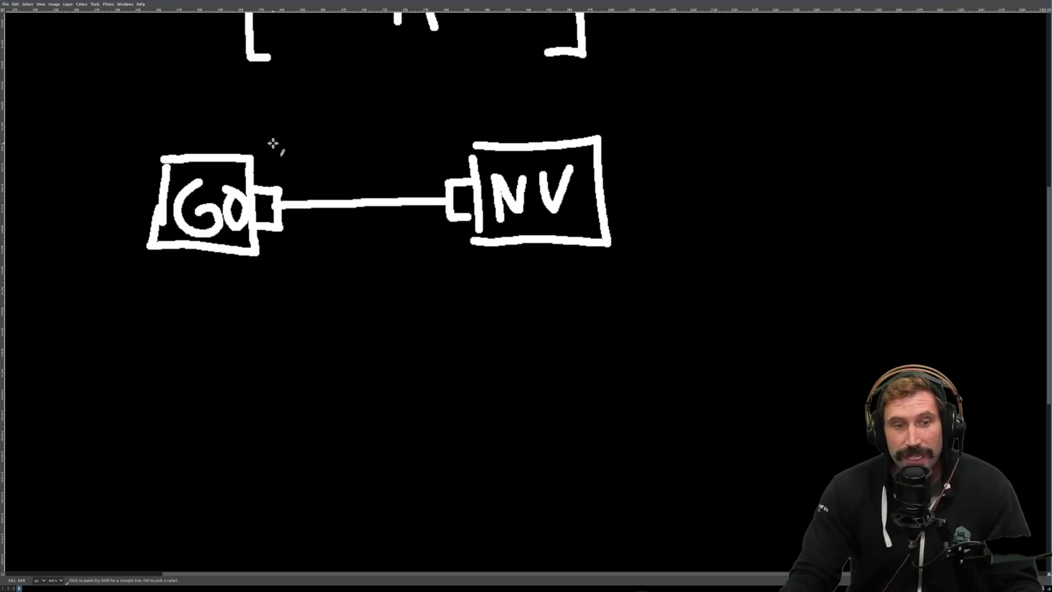
mouse_move(205, 95)
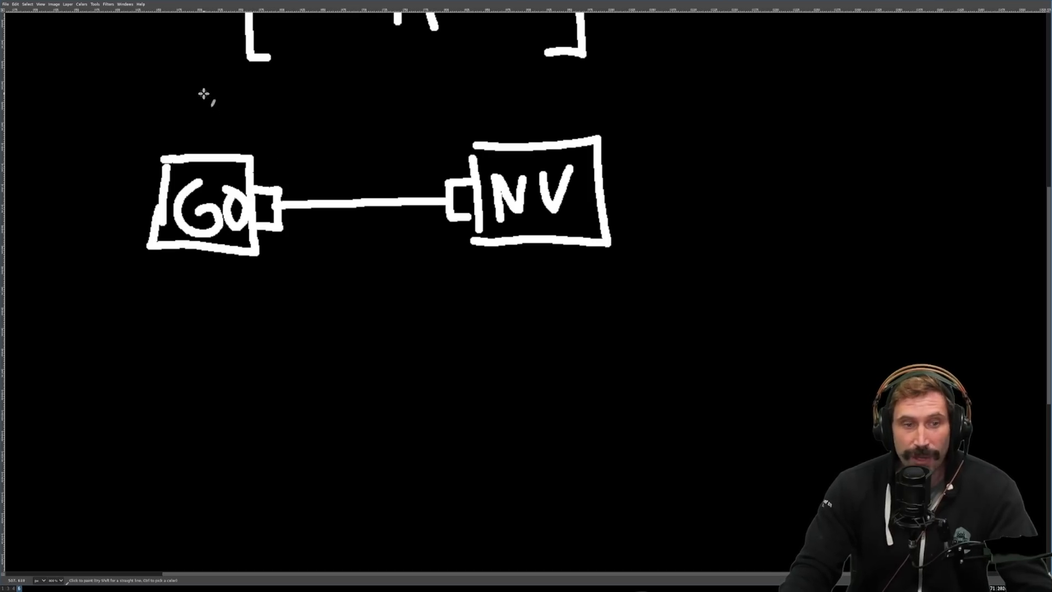
drag(215, 88, 241, 134)
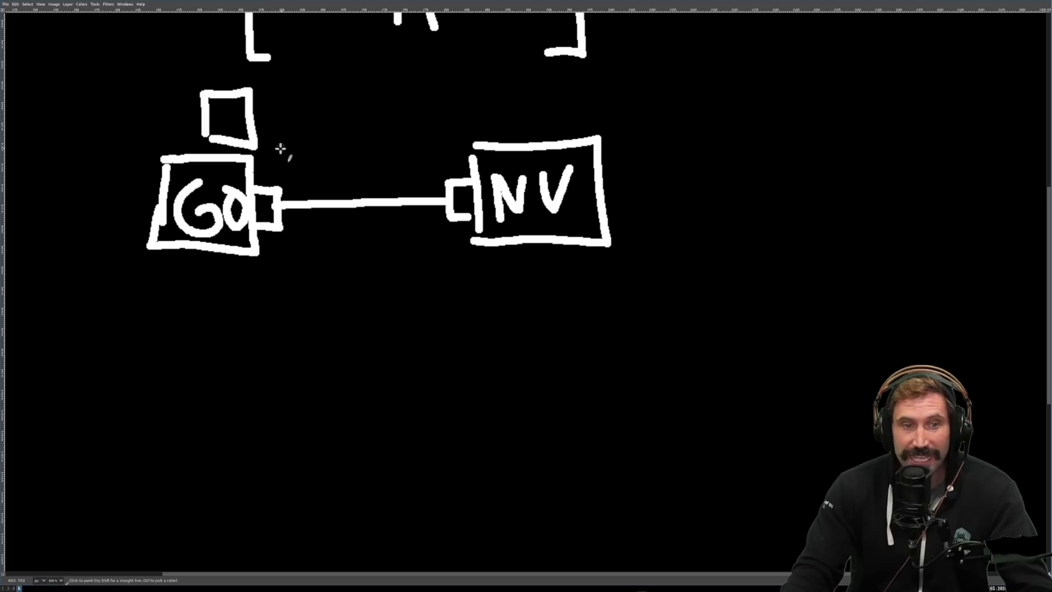
drag(281, 165, 376, 171)
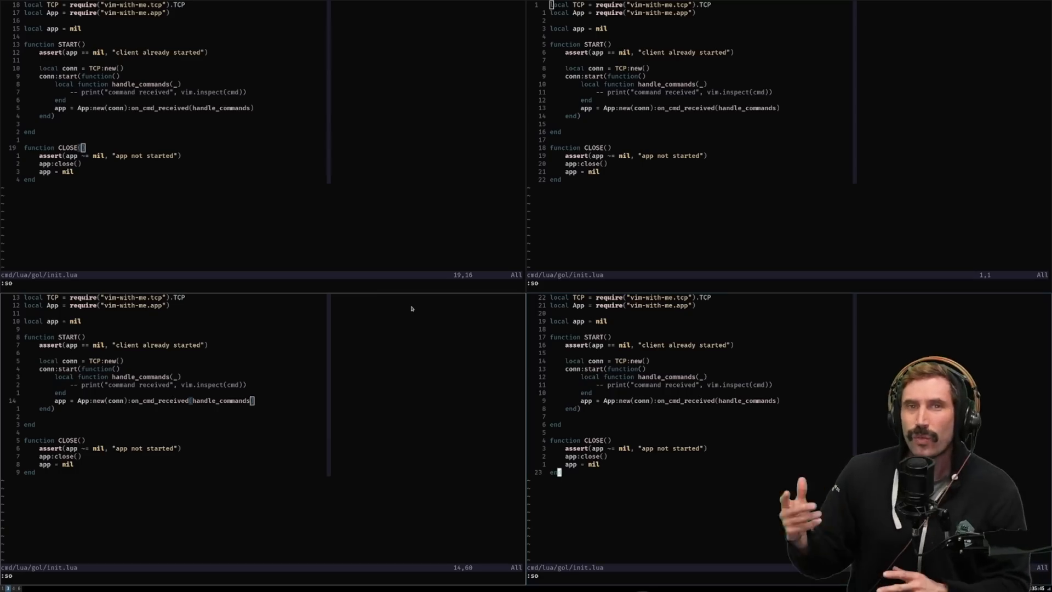
text(lu)
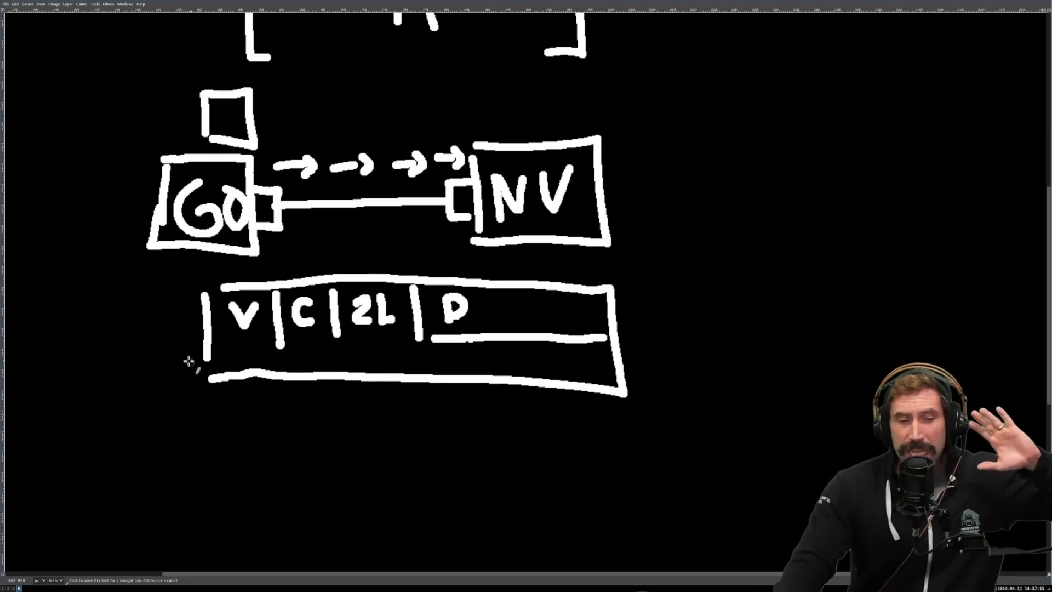
Sketch a bracket corner by the frame box and a line feeding up into the GO box.
drag(187, 362, 215, 402)
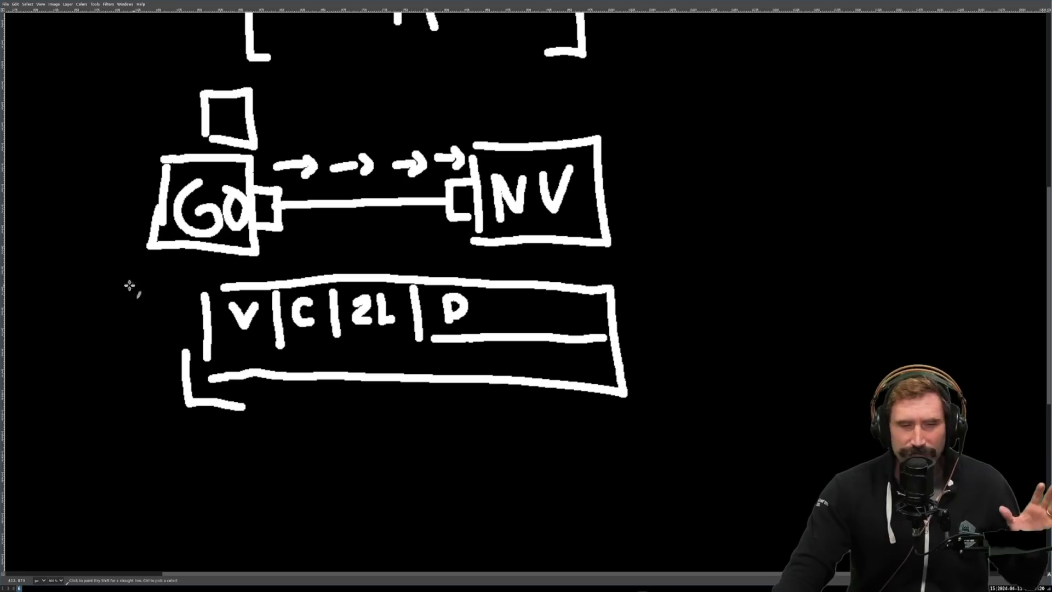
drag(112, 322, 141, 211)
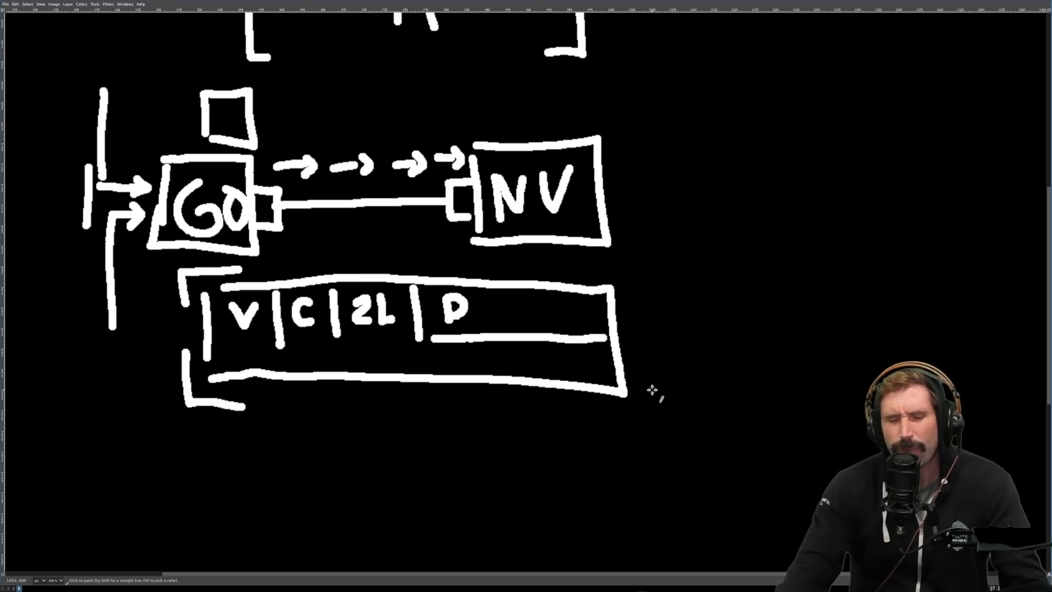
mouse_move(661, 420)
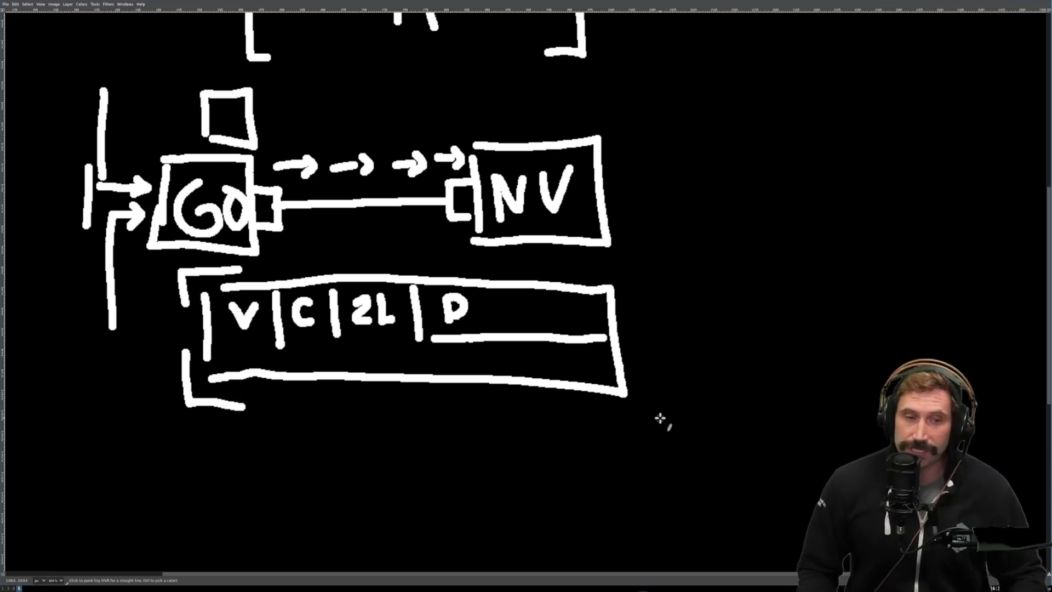
mouse_move(98, 210)
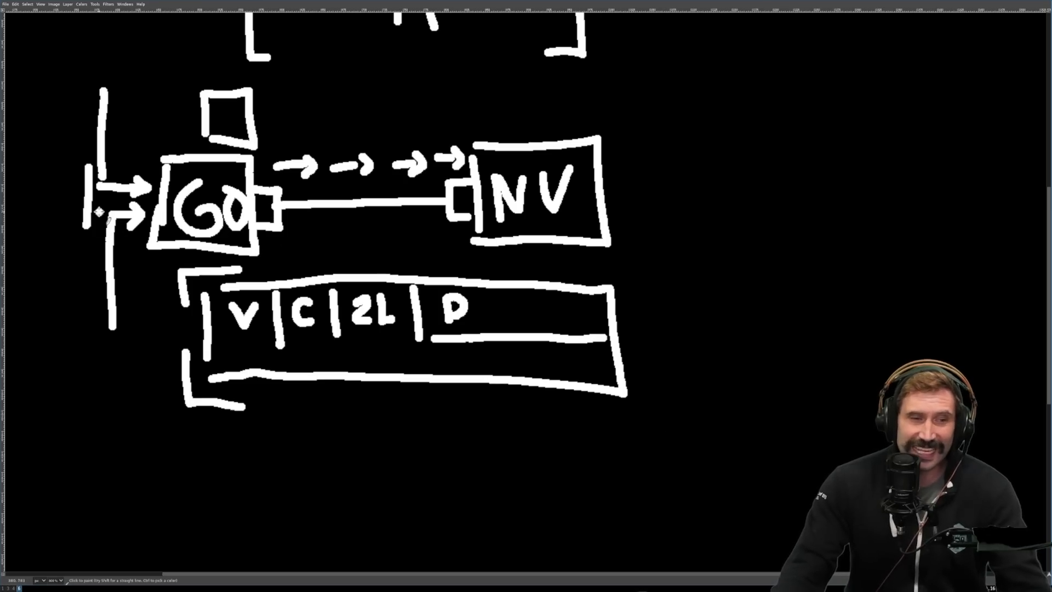
Stroke a parallel vertical line beside the left incoming line and a long horizontal line below.
drag(104, 211, 111, 335)
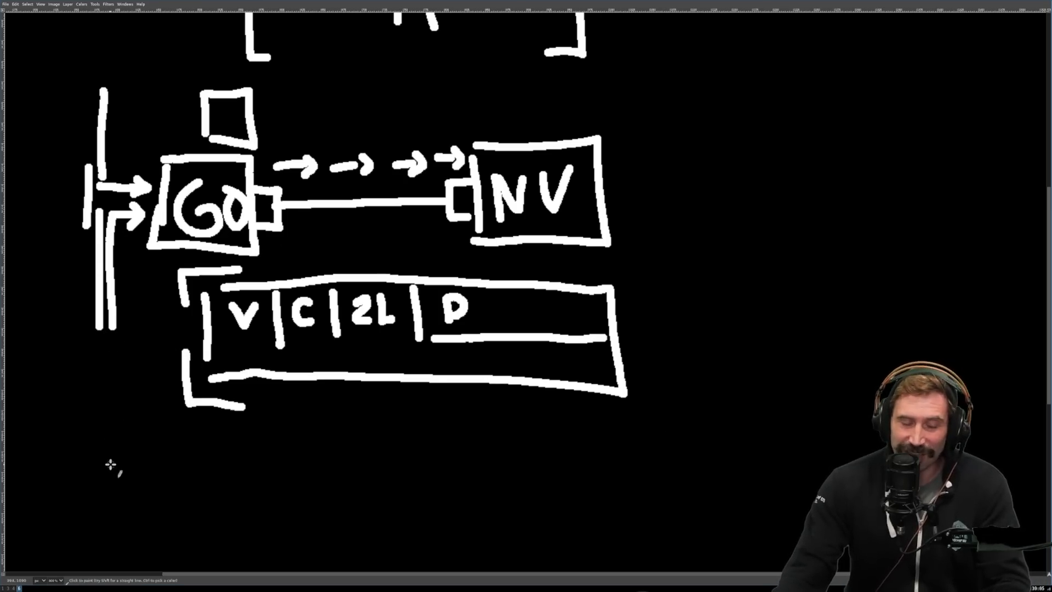
drag(107, 461, 620, 461)
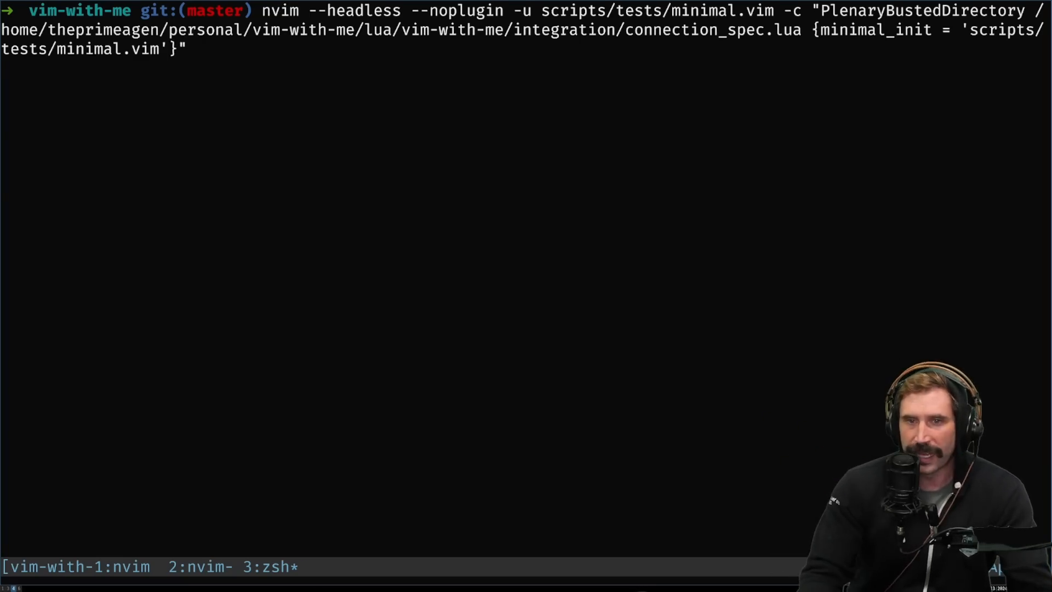
Run the connection integration test, then recall it prefixed with LEVEL=deb for a debug rerun.
key(Enter)
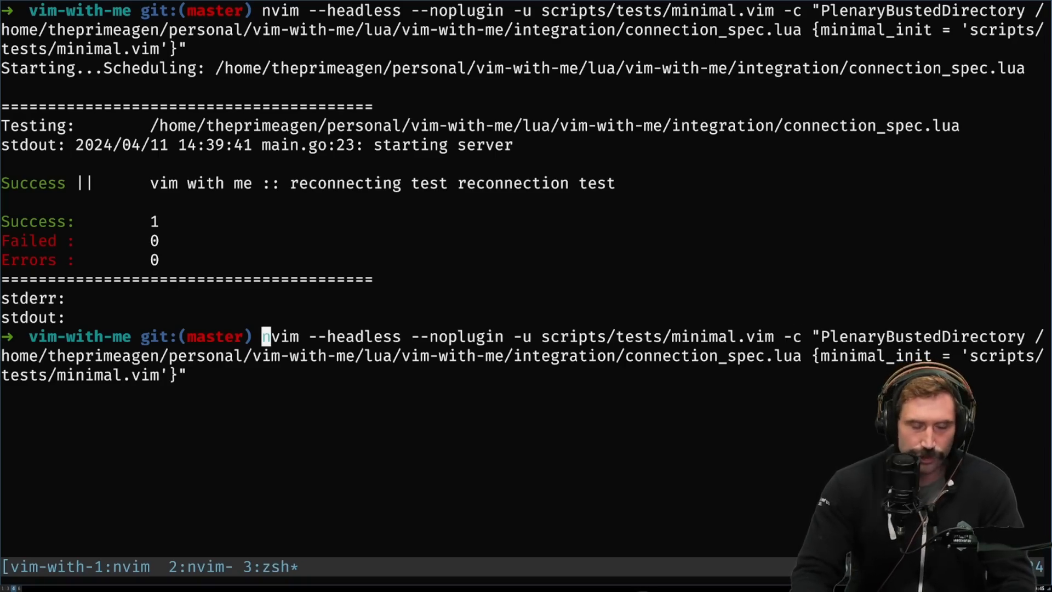
text(L)
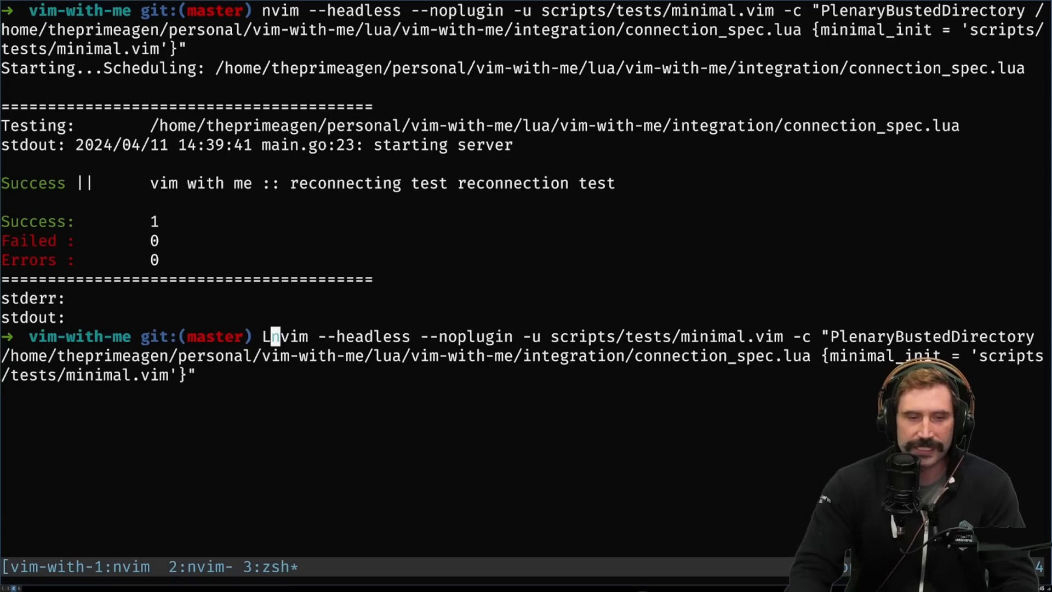
text(EVEL=deb)
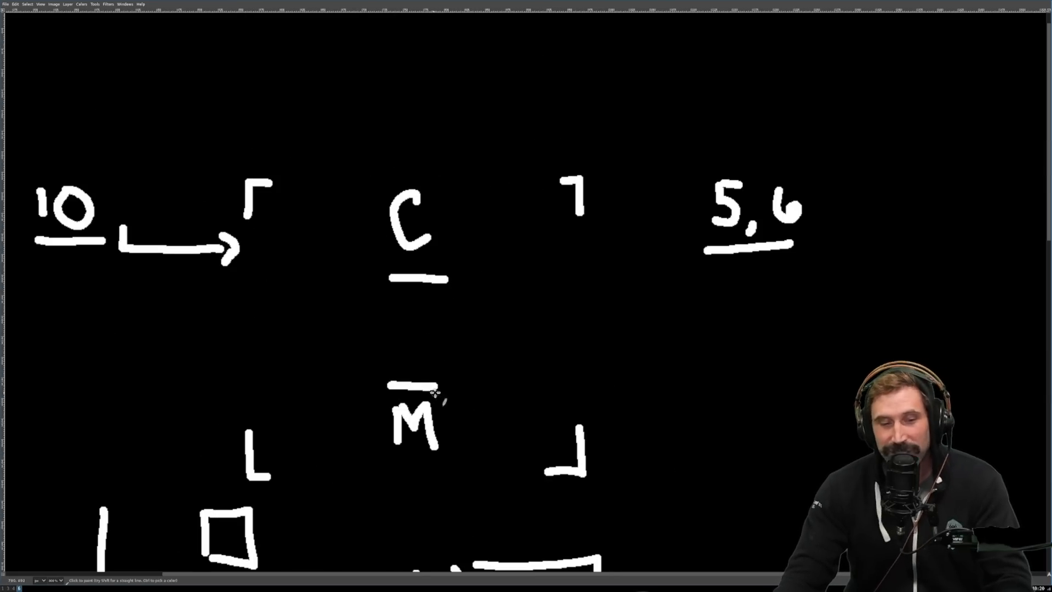
mouse_move(507, 342)
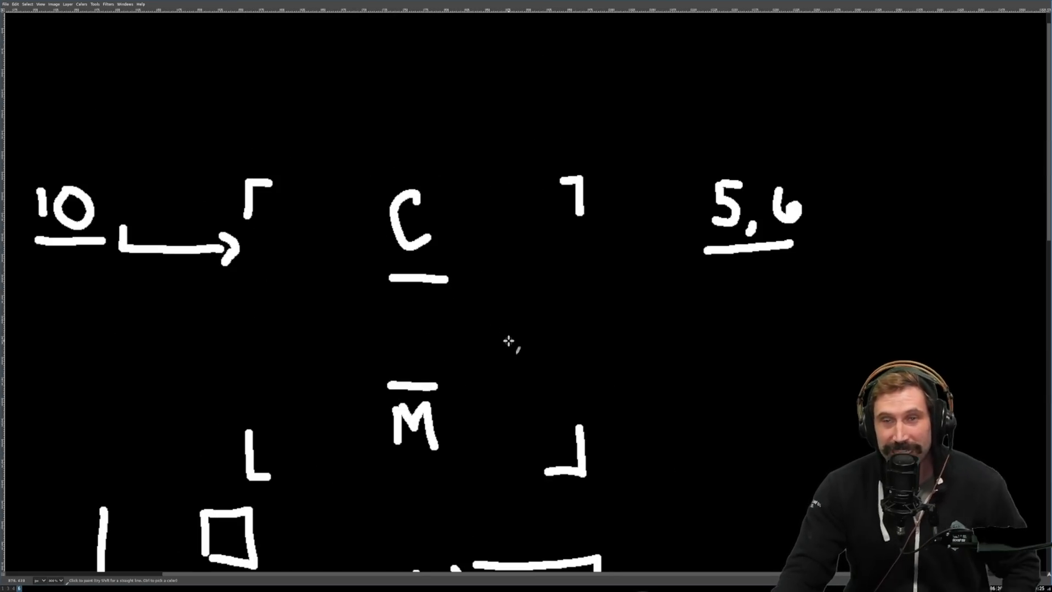
mouse_move(396, 306)
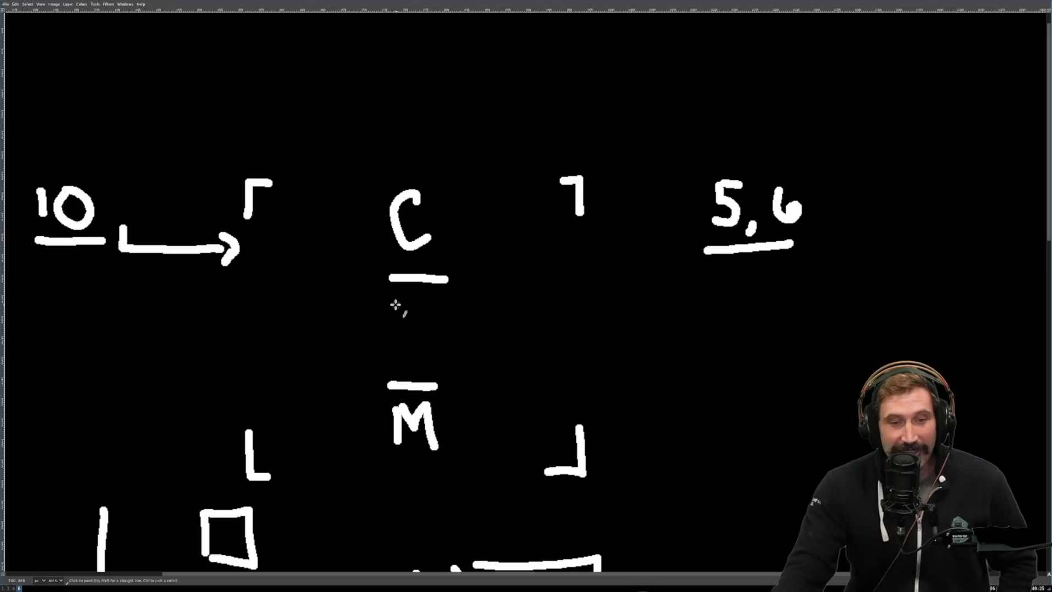
mouse_move(376, 337)
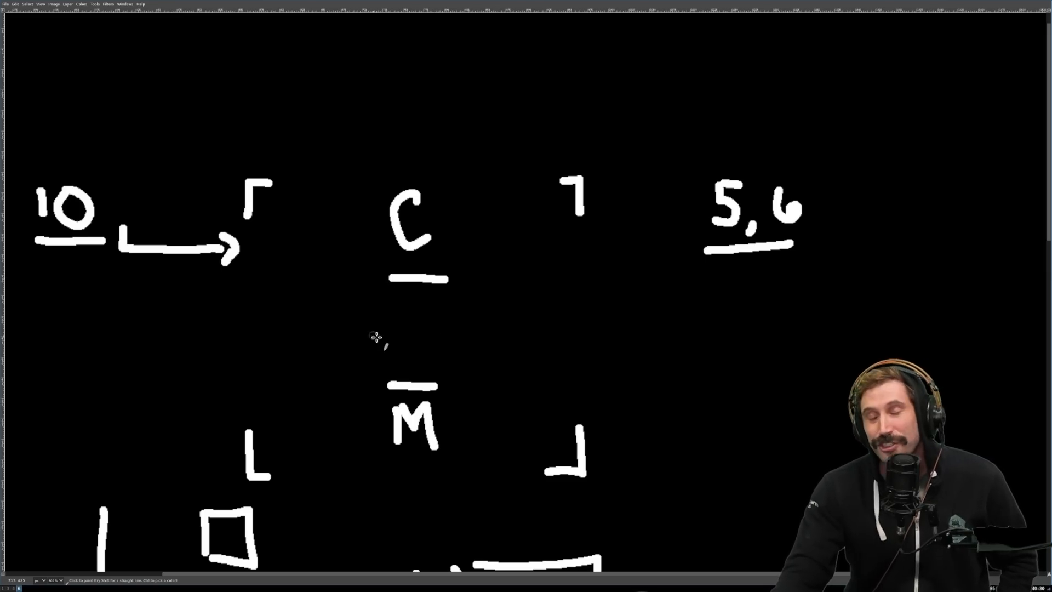